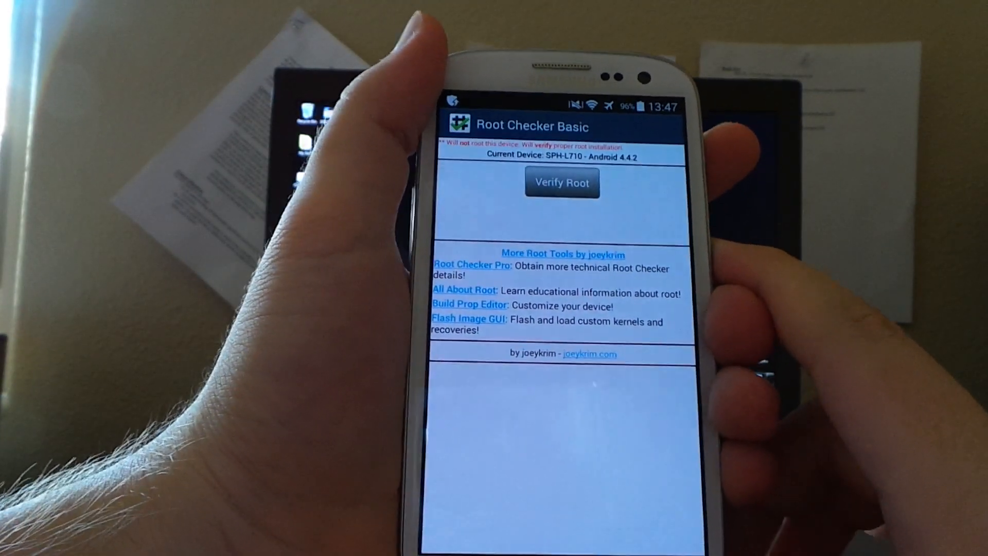
# Run Verify Root so Root Checker begins testing the phone for root access.
pyautogui.click(560, 182)
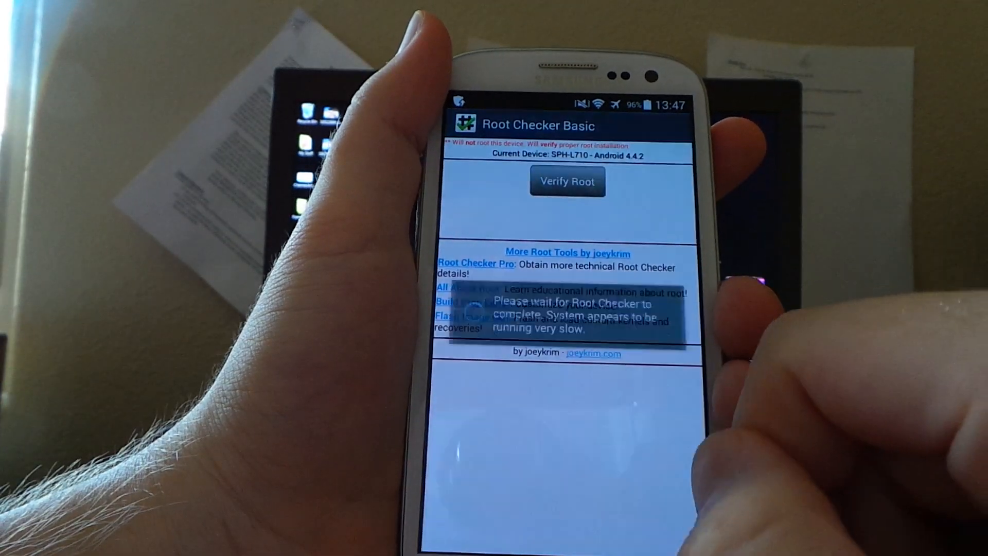